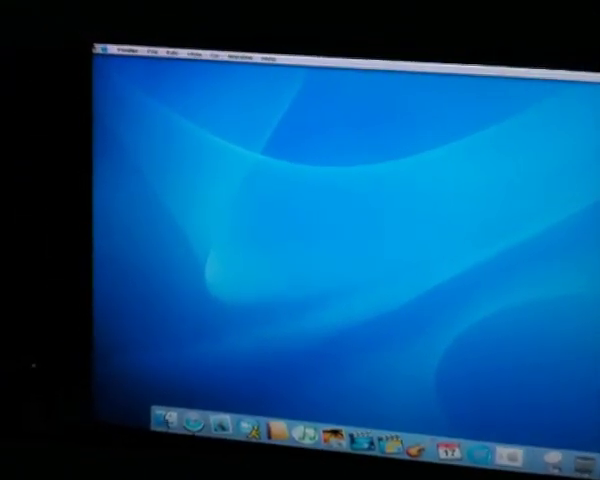
# Step: Briefly view and dismiss the restart options, then request restarting into the Leopard installer
pyautogui.click(124, 48)
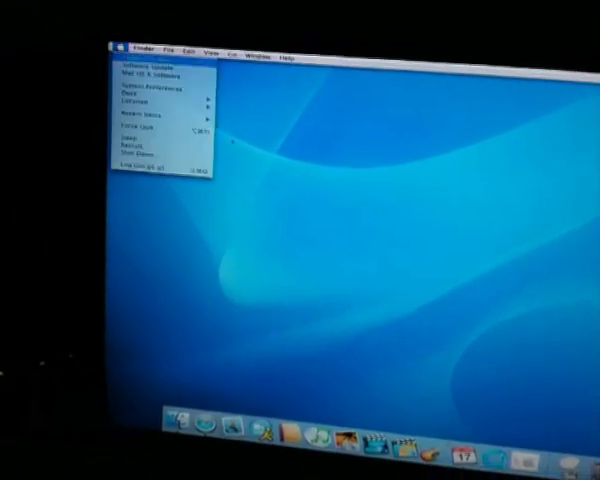
pyautogui.click(135, 68)
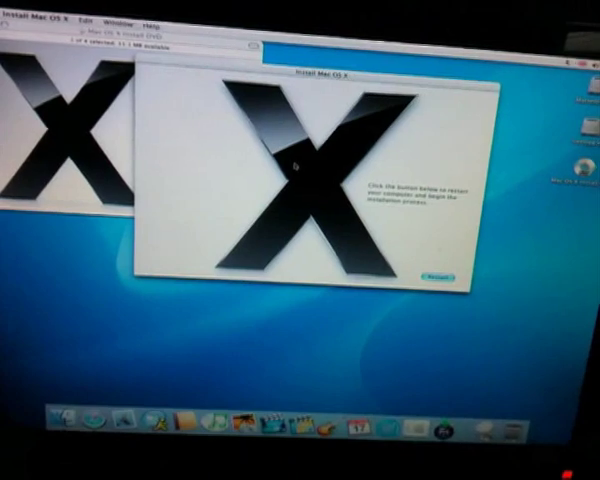
pyautogui.click(435, 274)
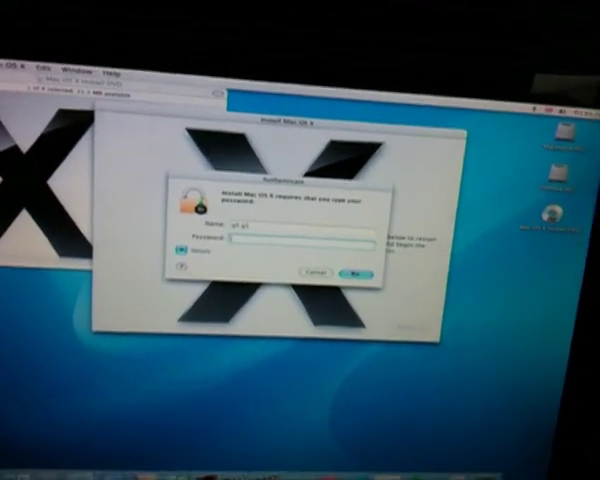
# Step: Confirm the restart with the administrator password and bring up the Apple menu's restart options
pyautogui.click(353, 272)
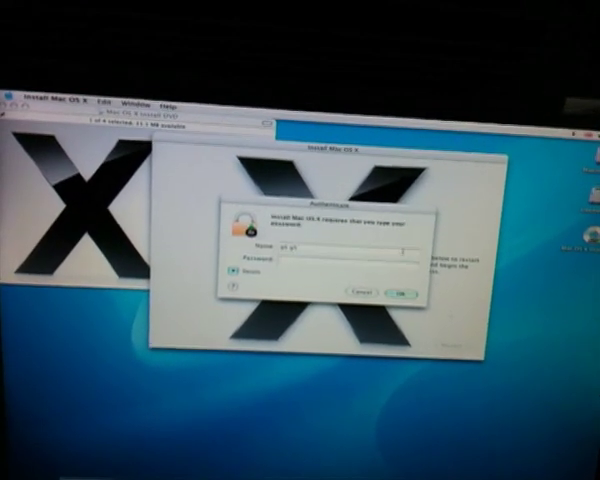
pyautogui.click(399, 290)
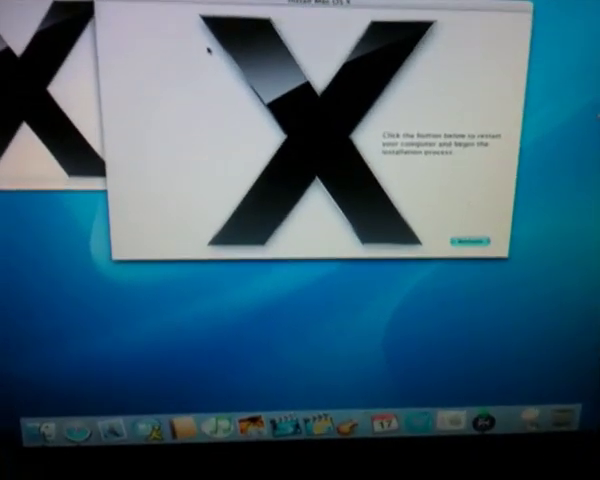
pyautogui.click(12, 6)
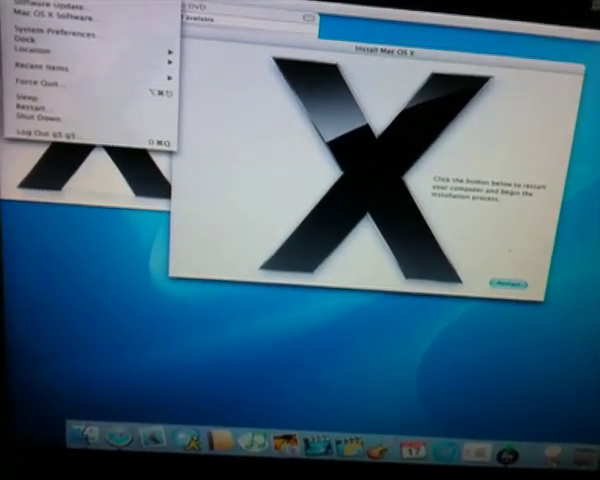